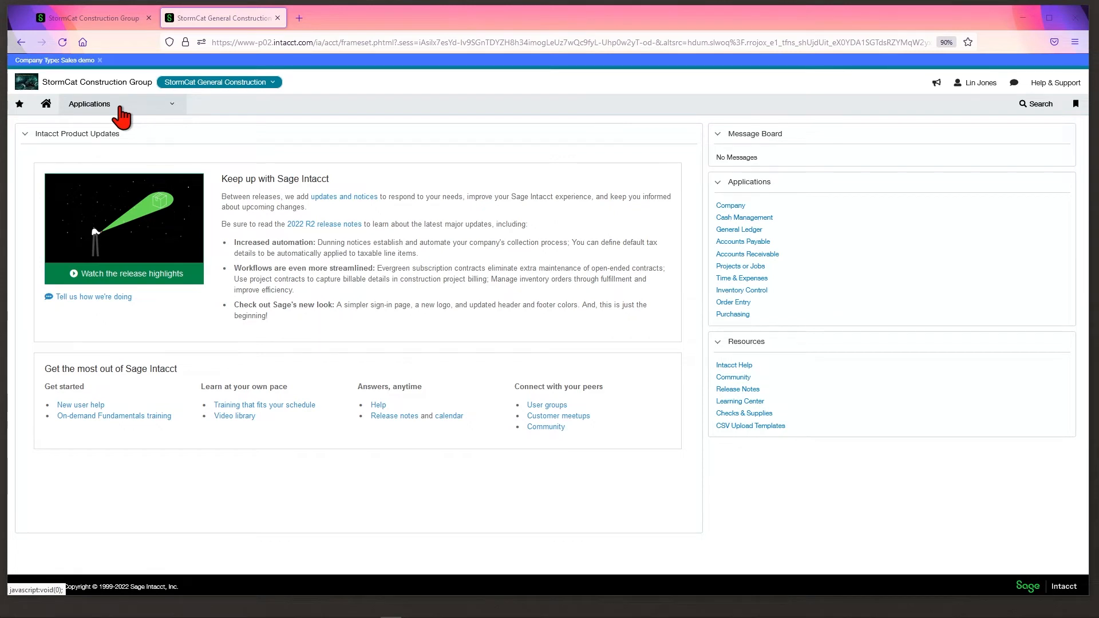
# - Open a new General Ledger journal entry from the Applications menu
pyautogui.click(89, 104)
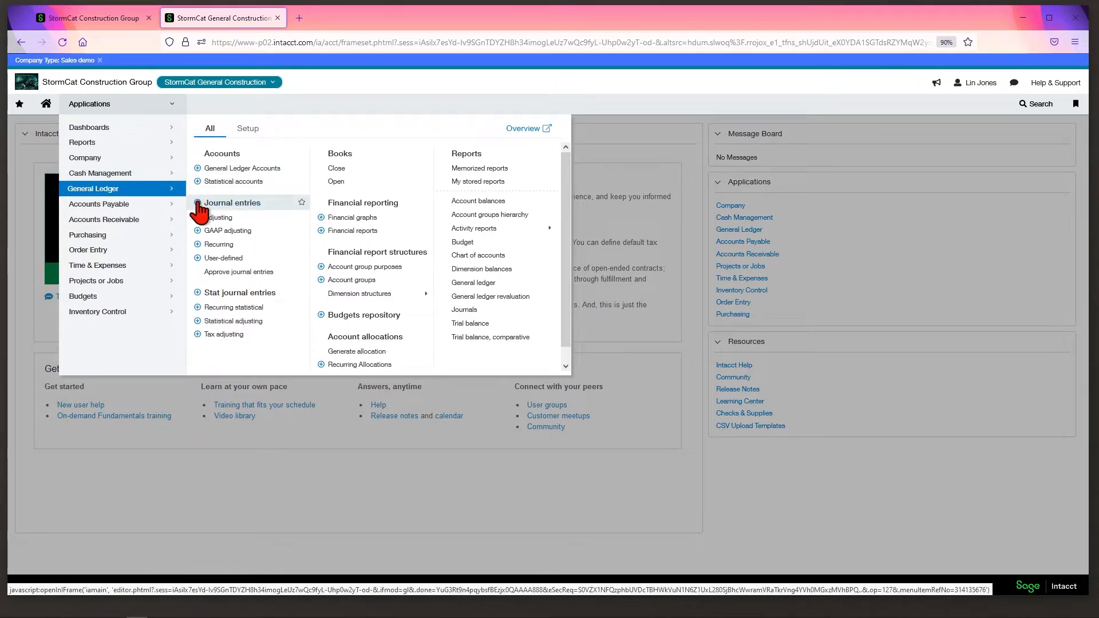
pyautogui.click(232, 203)
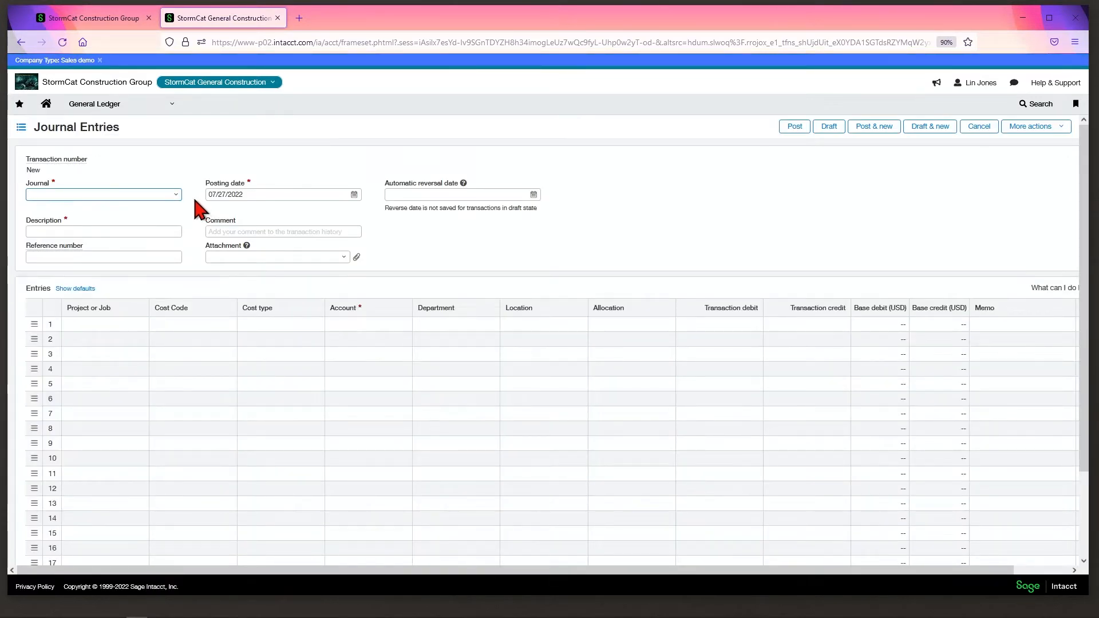
pyautogui.moveTo(238, 177)
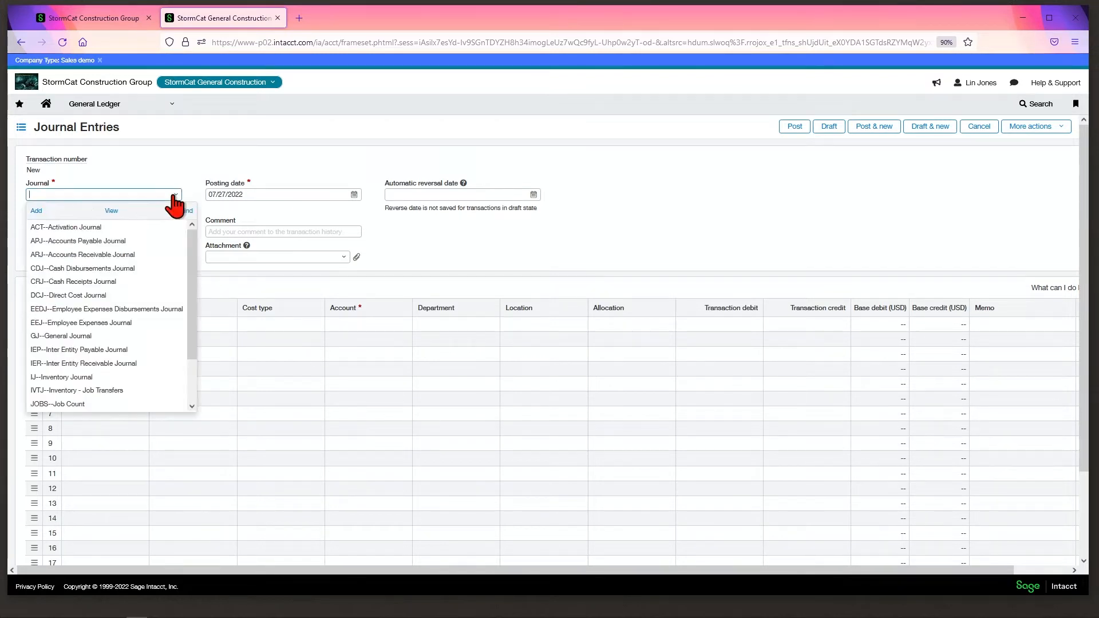
# - Set journal GJ--General Journal, description 'Permits Fees' and reference 'Permit 1234'
pyautogui.click(60, 336)
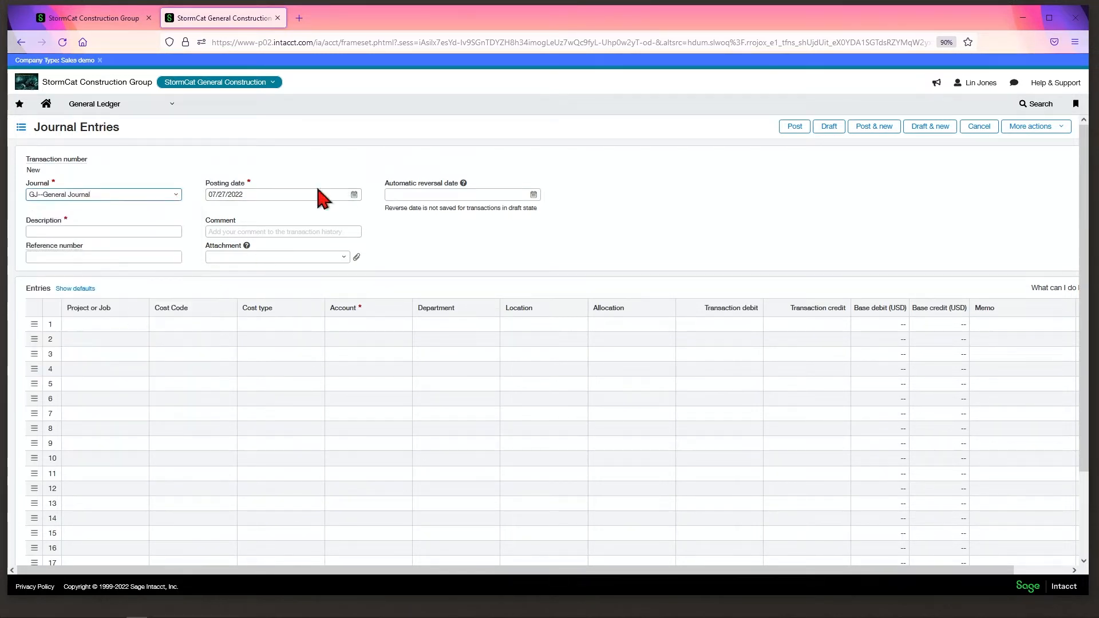
pyautogui.moveTo(384, 193)
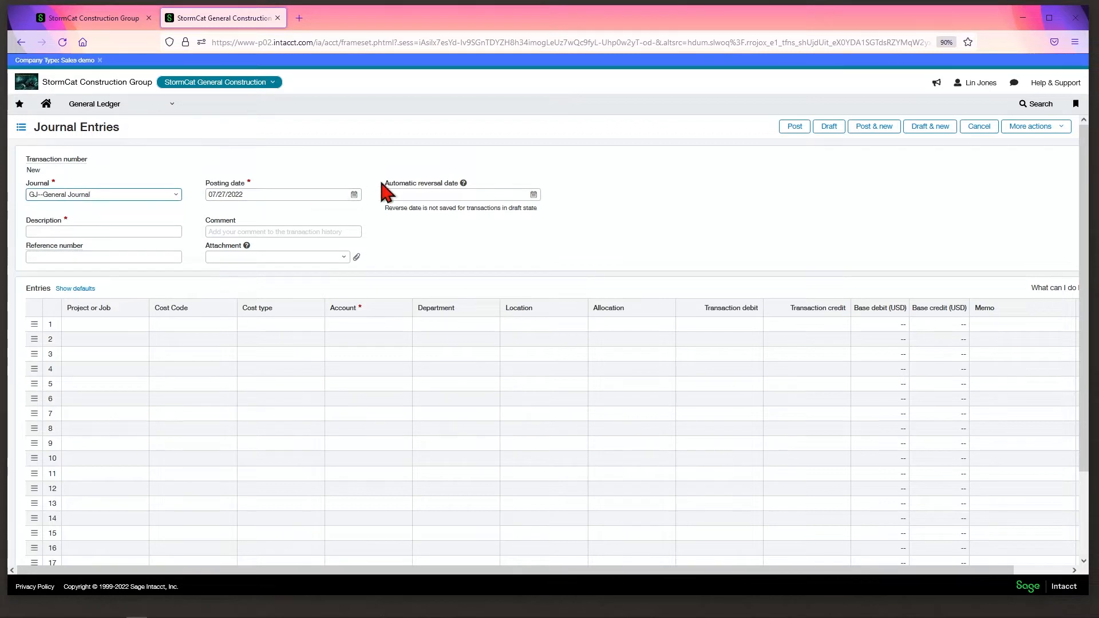
pyautogui.click(455, 194)
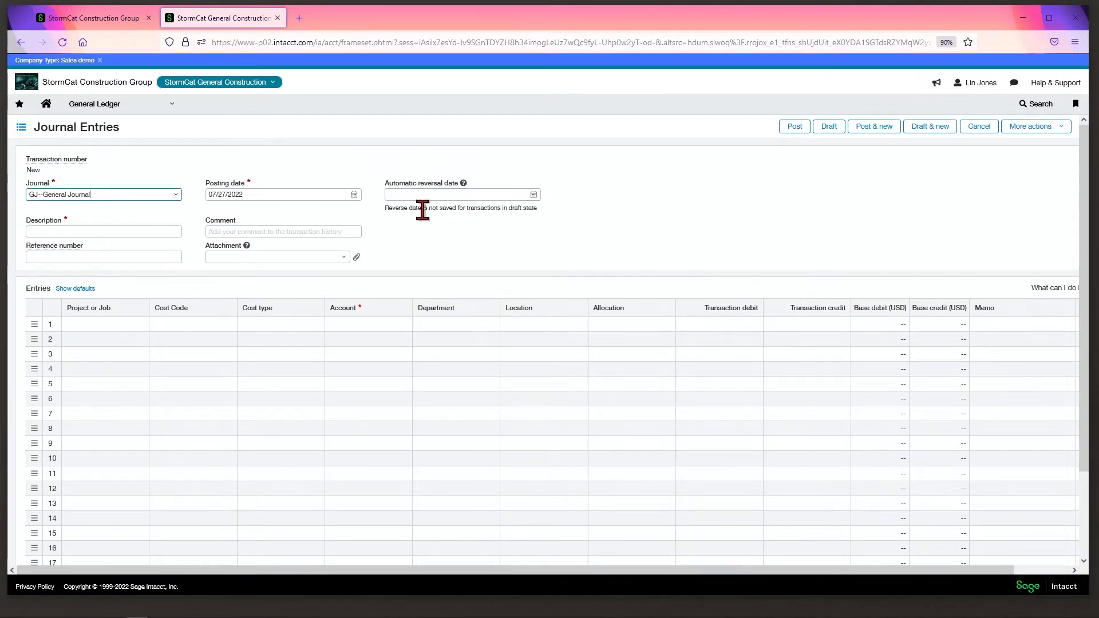
pyautogui.click(103, 231)
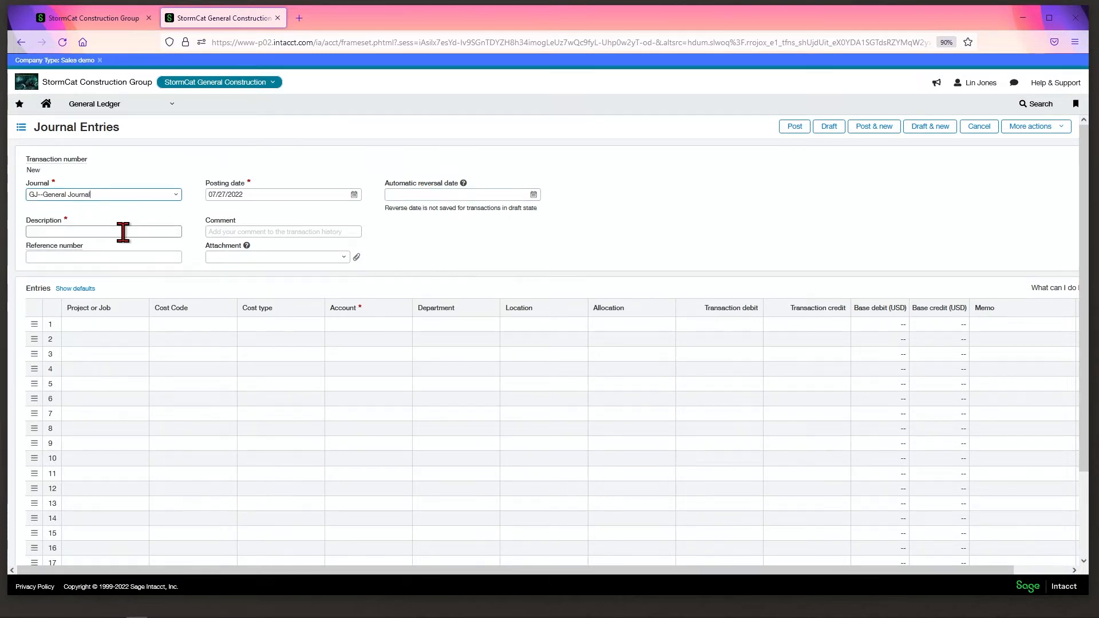
pyautogui.click(103, 231)
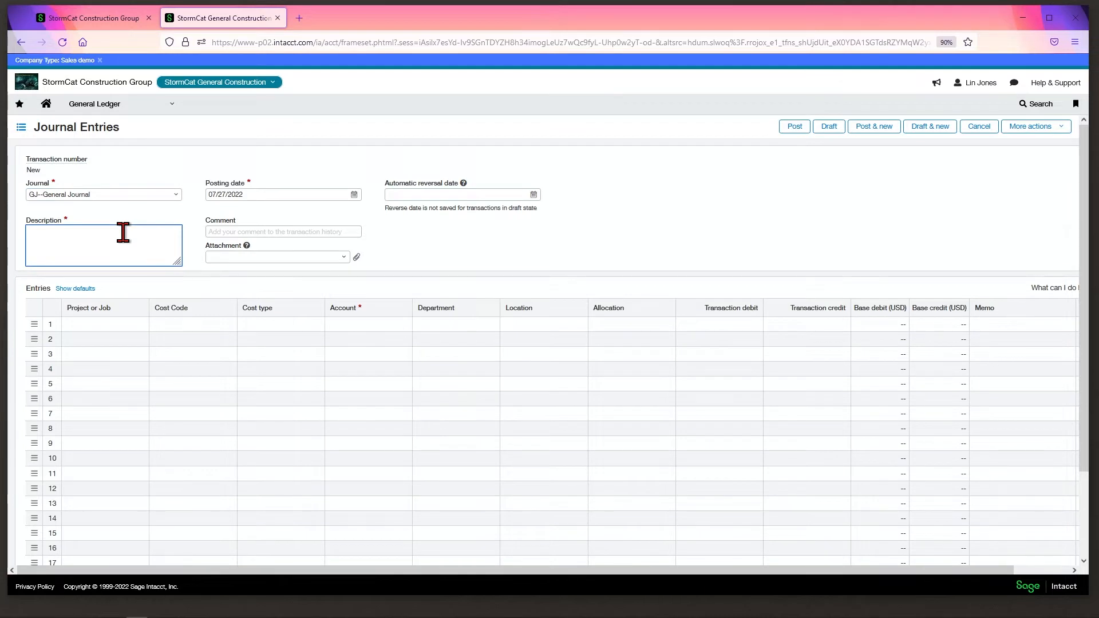
pyautogui.write('Permits Fees')
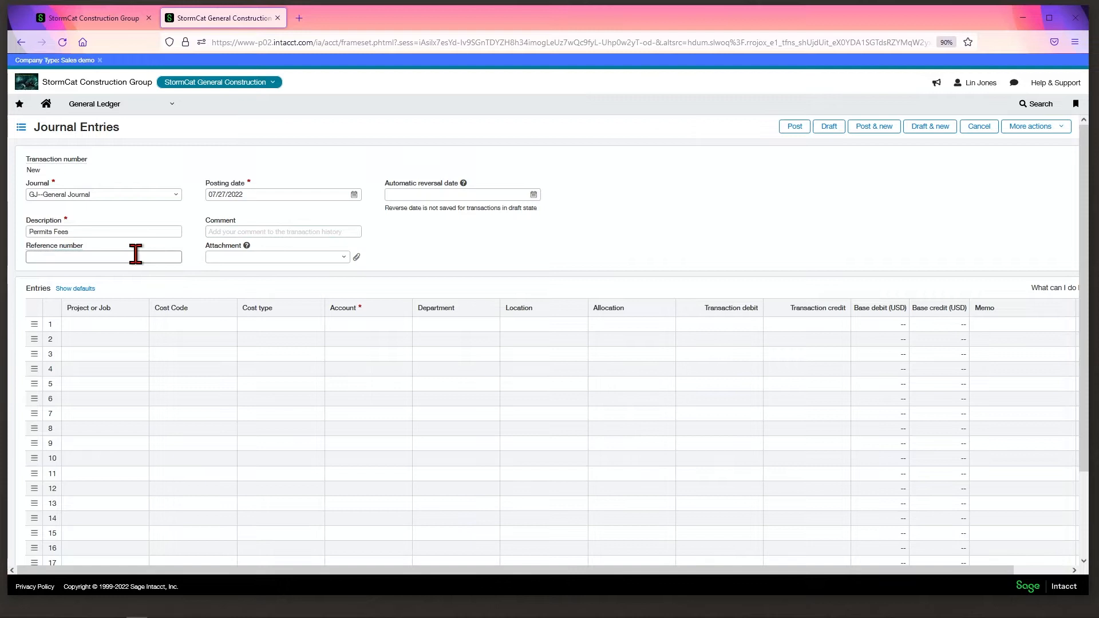
pyautogui.click(103, 256)
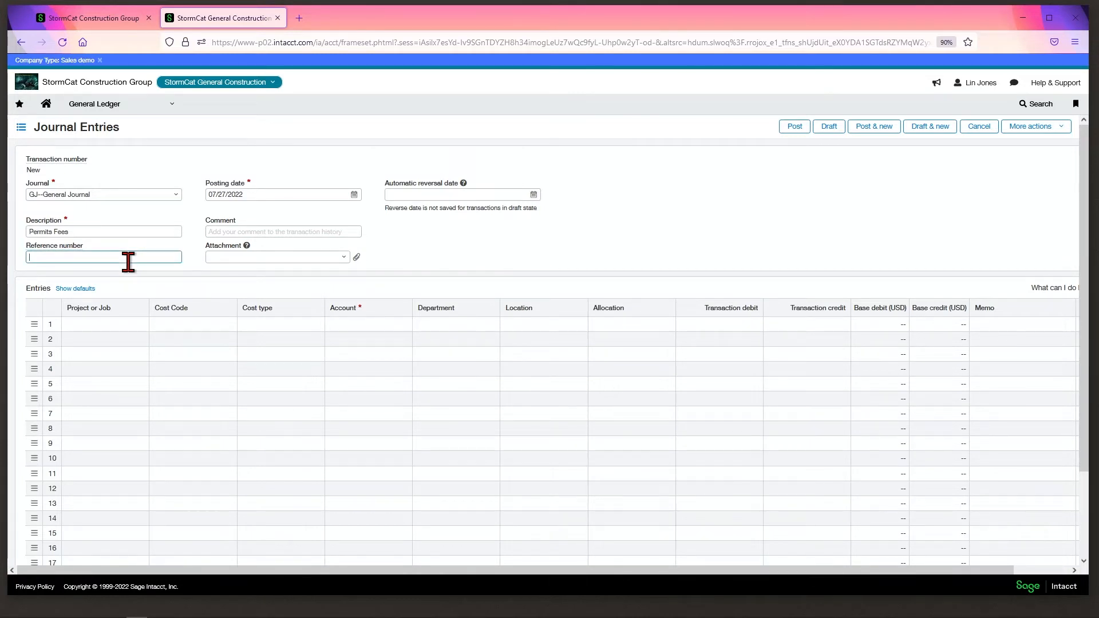
pyautogui.write('Permit')
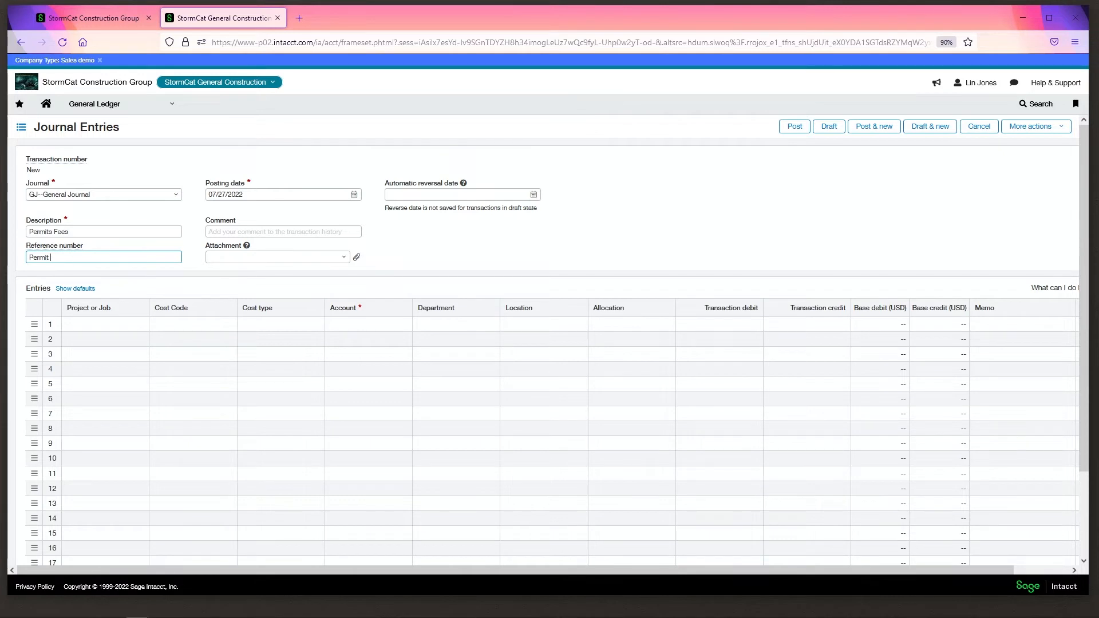
pyautogui.write('1234')
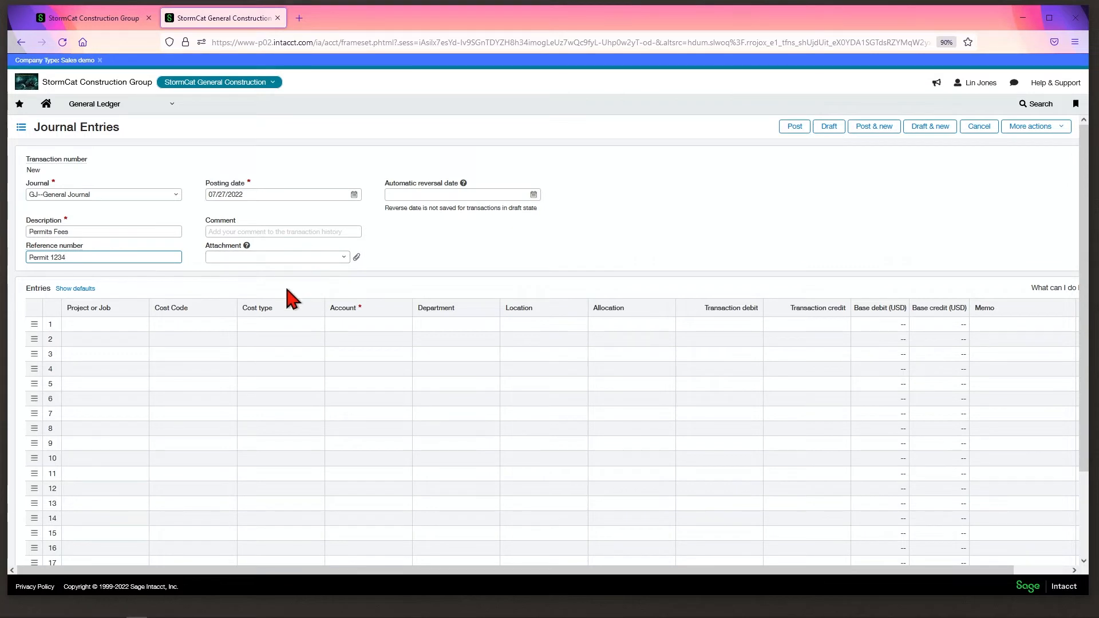
pyautogui.moveTo(162, 330)
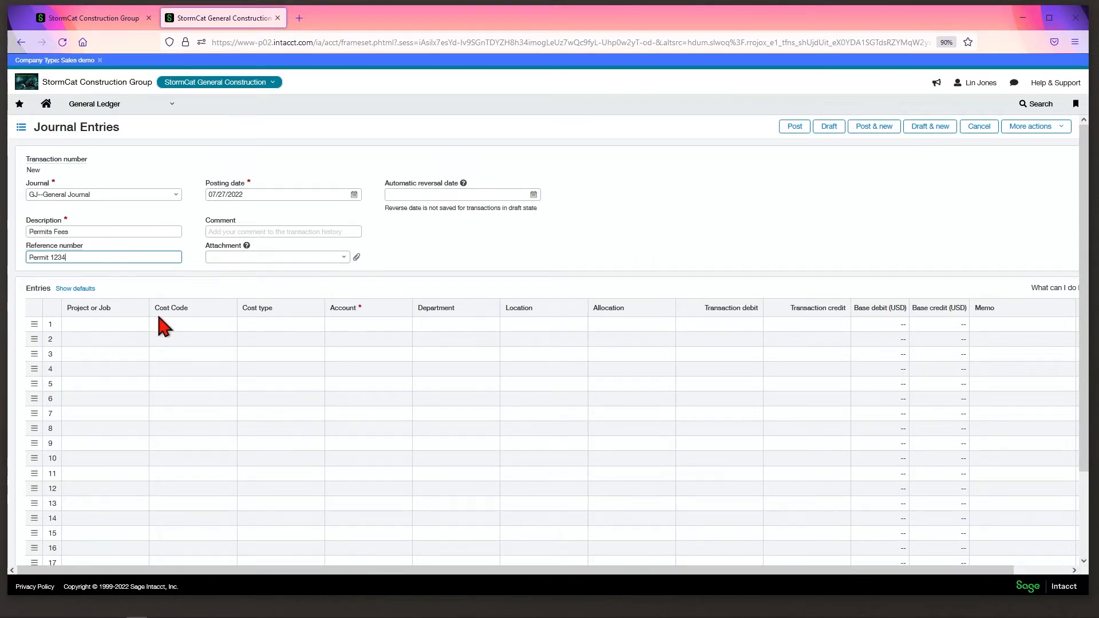
# - Assign line 1 to the LaQuinta - Houston job with cost code Permits - General
pyautogui.click(103, 324)
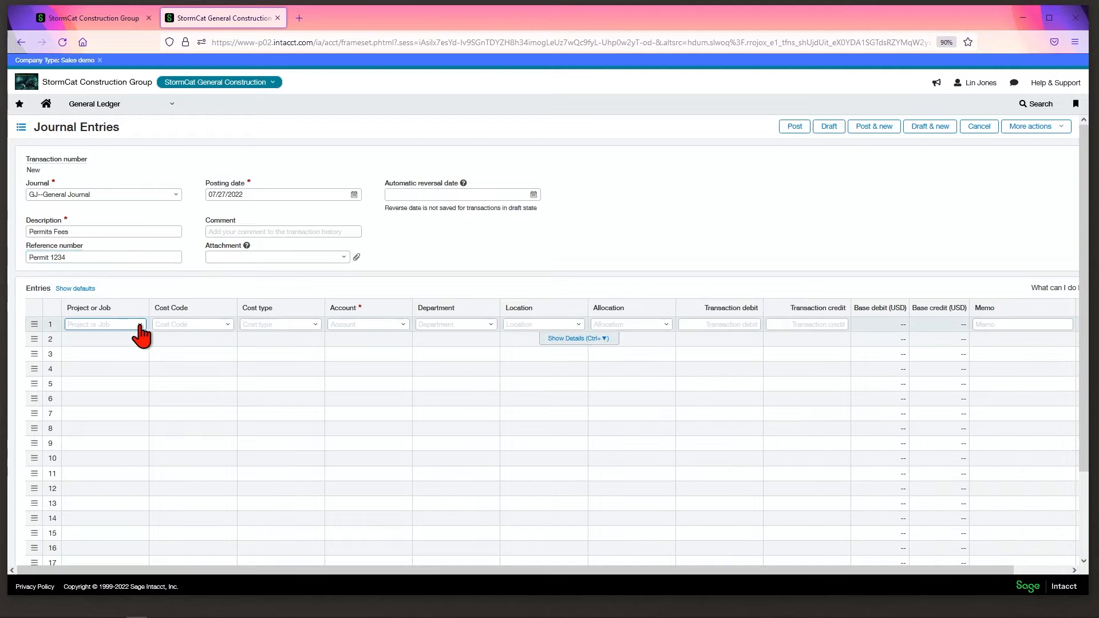
pyautogui.click(103, 324)
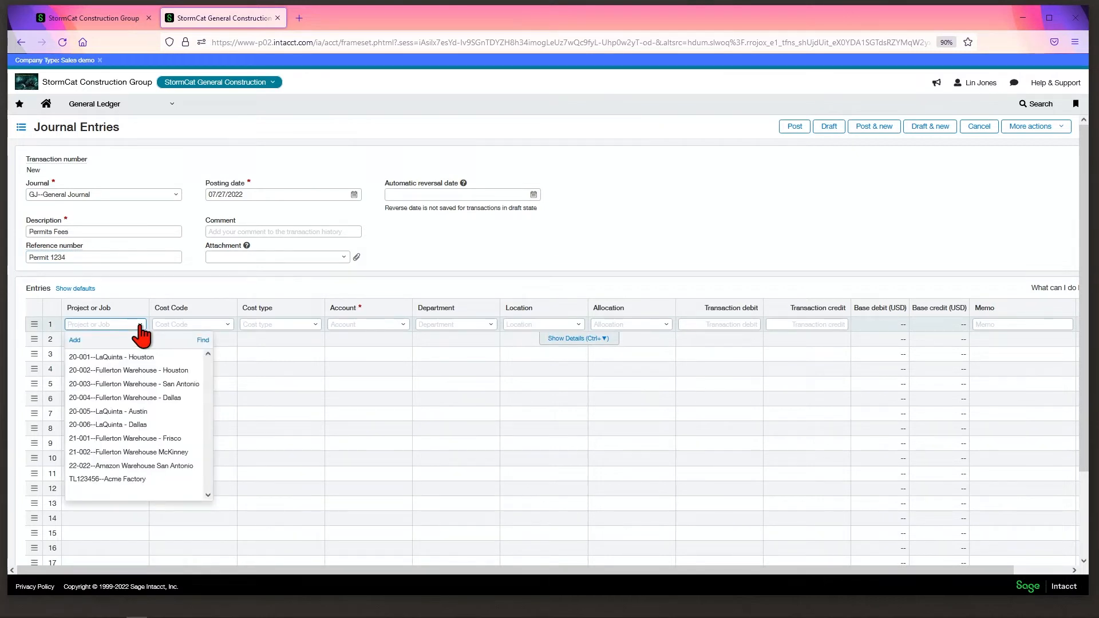
pyautogui.click(110, 356)
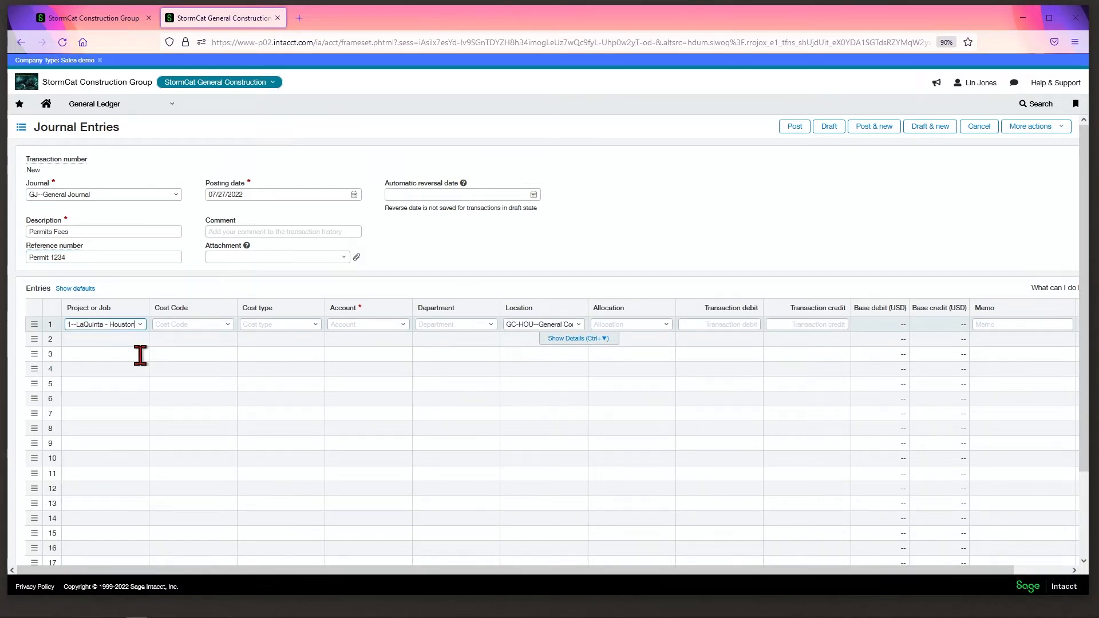
pyautogui.click(191, 324)
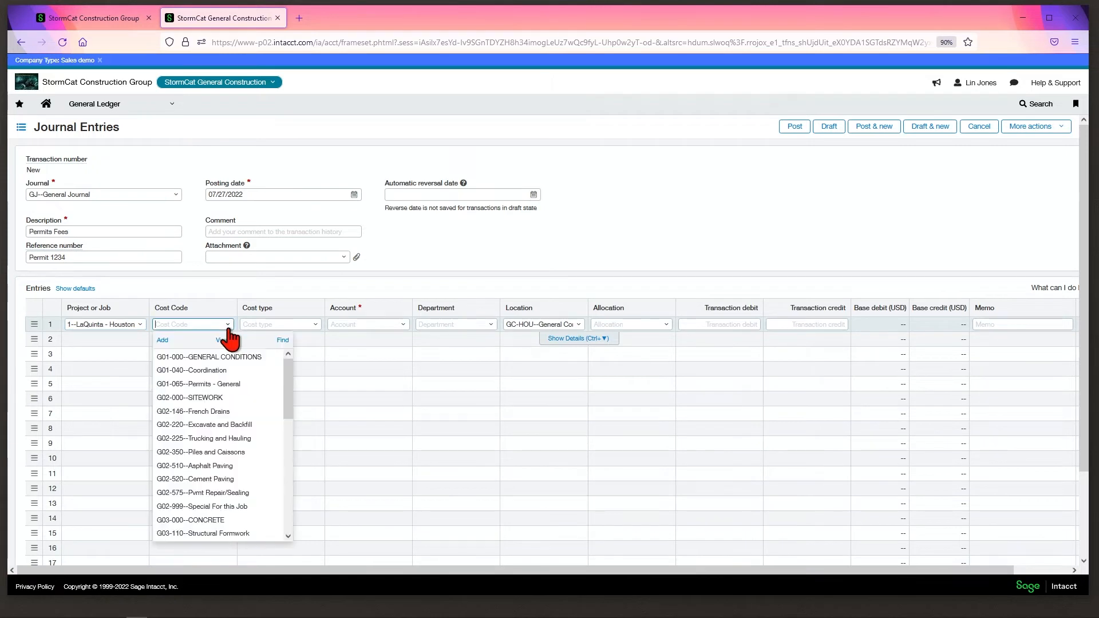
pyautogui.click(198, 383)
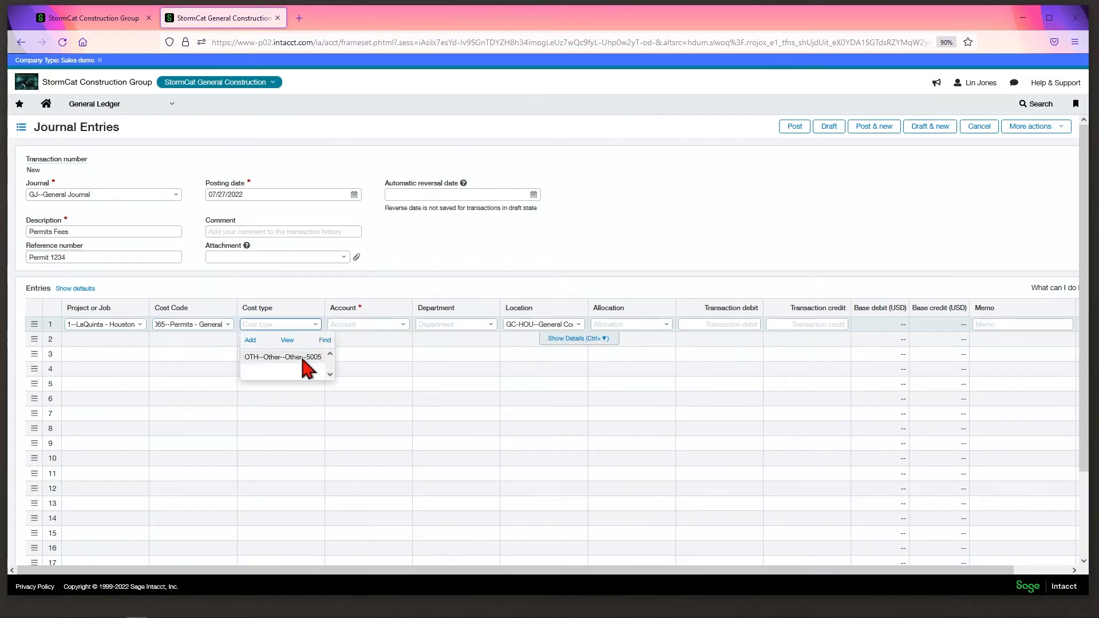
# - Give line 1 cost type Other, account 5005 Cost of Sales - Other, and a 2,000 debit
pyautogui.click(282, 356)
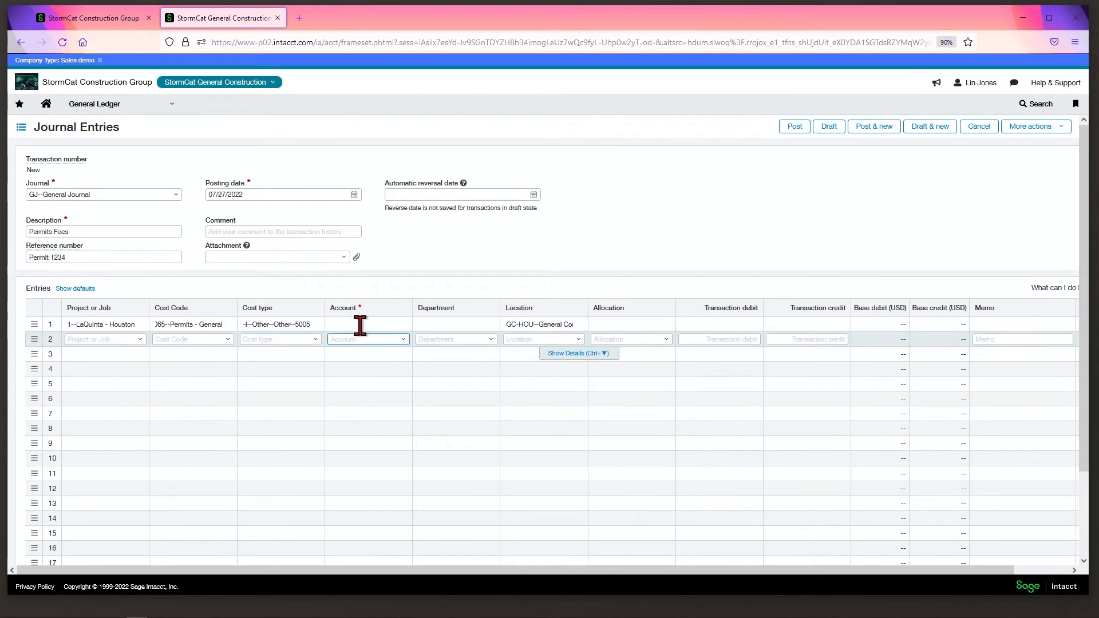
pyautogui.write('5005')
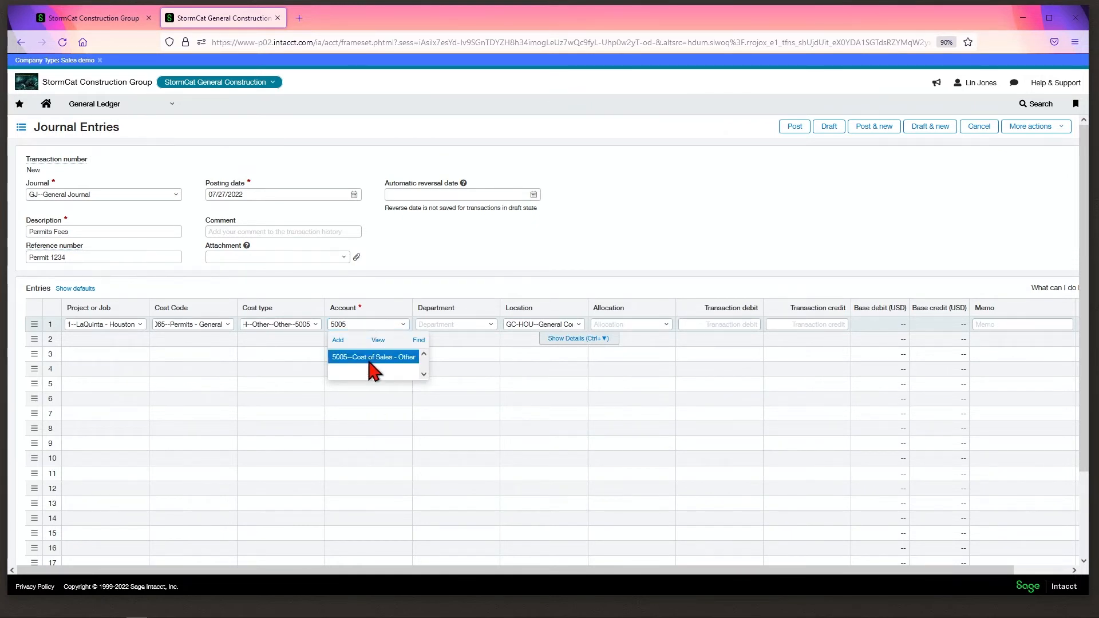
pyautogui.click(372, 357)
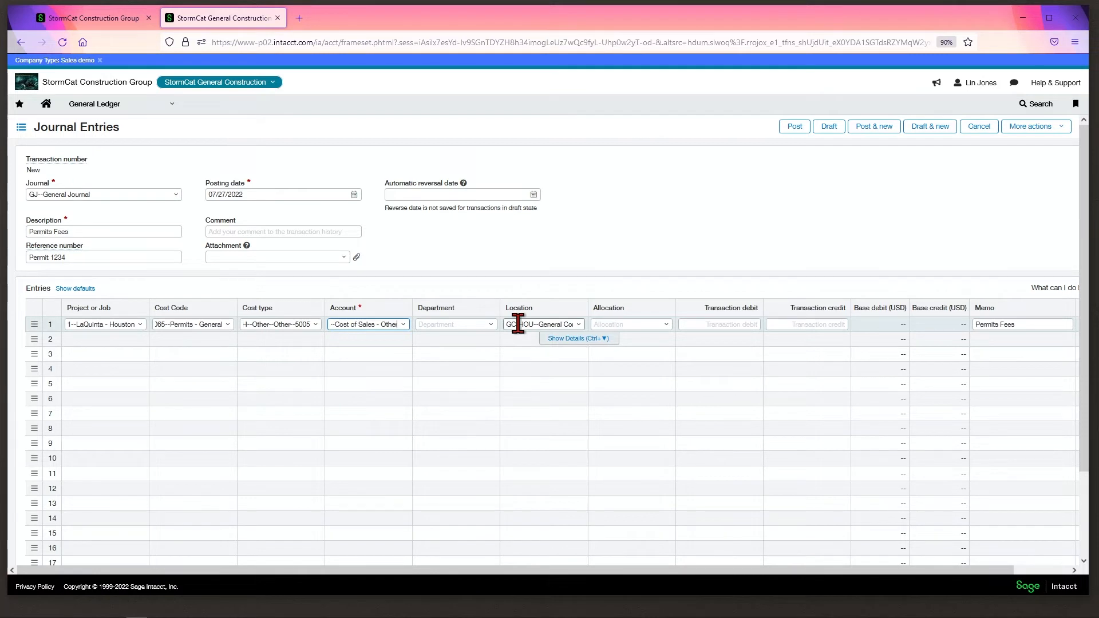
pyautogui.moveTo(90, 328)
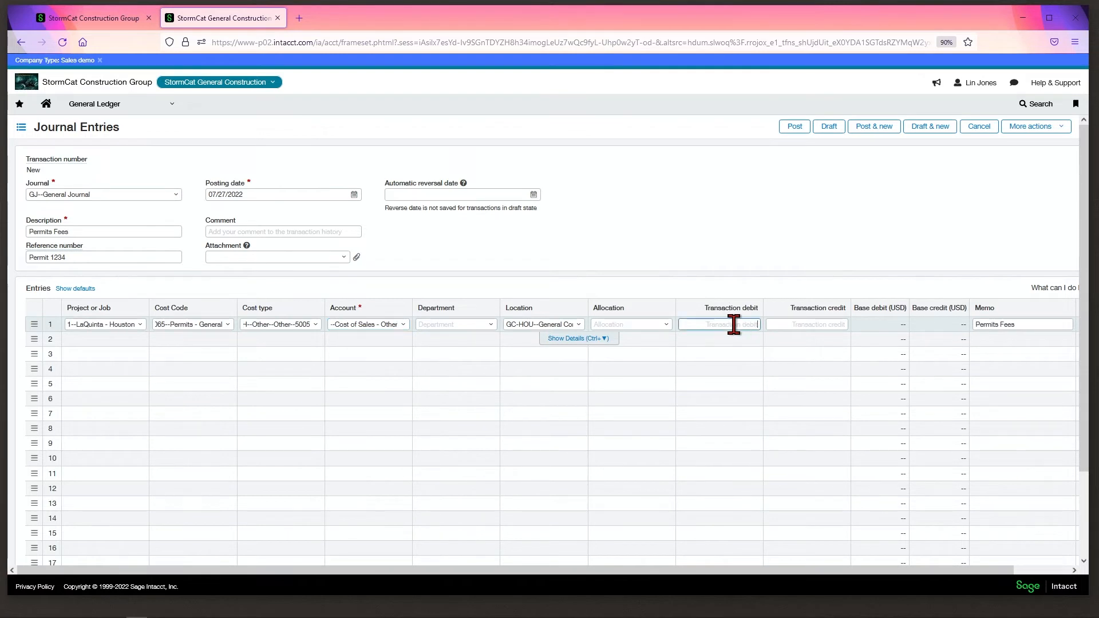
pyautogui.write('2000')
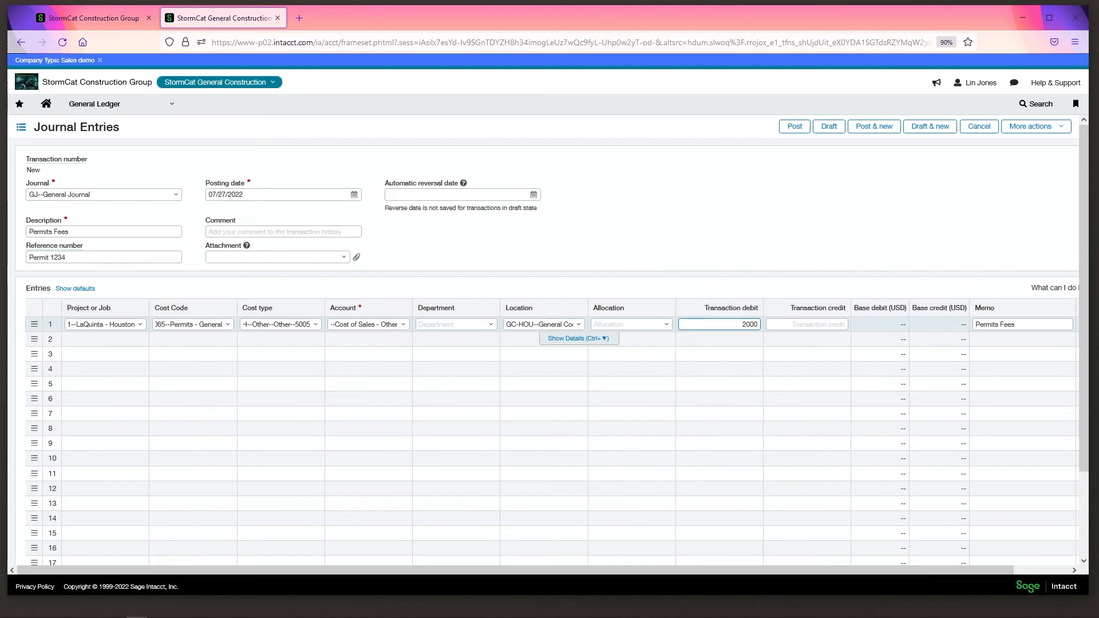
pyautogui.click(1021, 324)
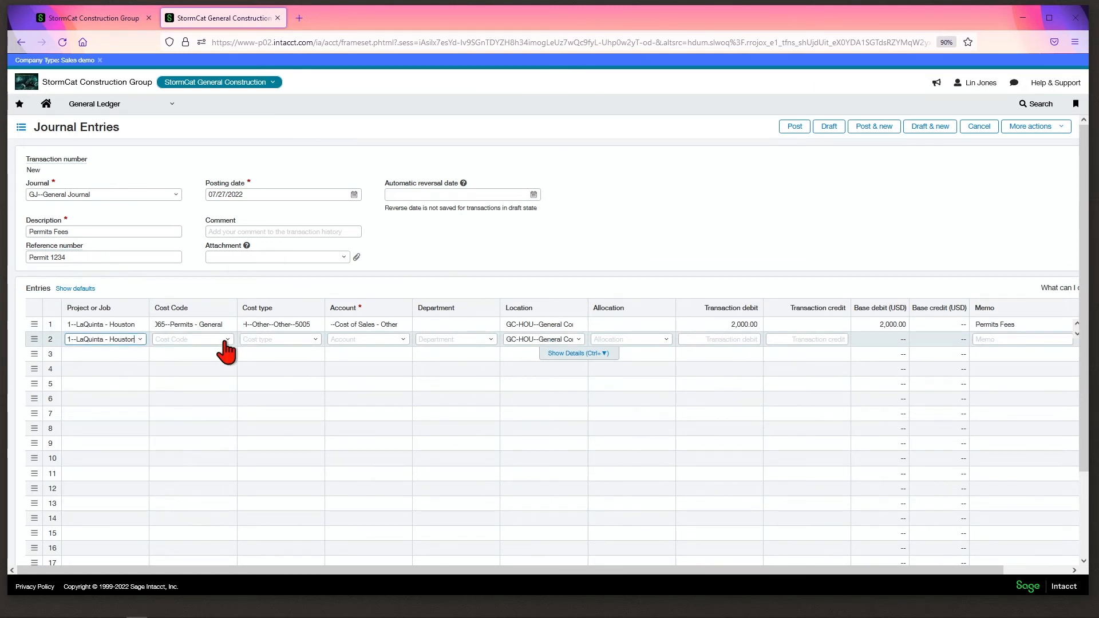
# - Credit 2,000 to 1000--Wells Fargo Checking on line 2 and post the entry
pyautogui.click(191, 338)
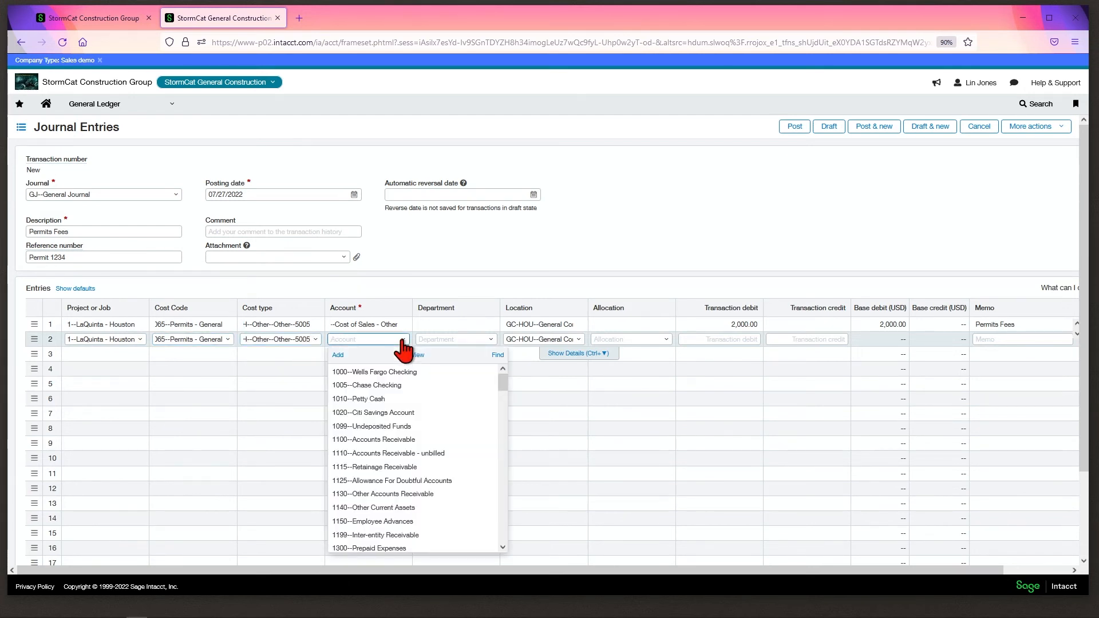
pyautogui.click(374, 371)
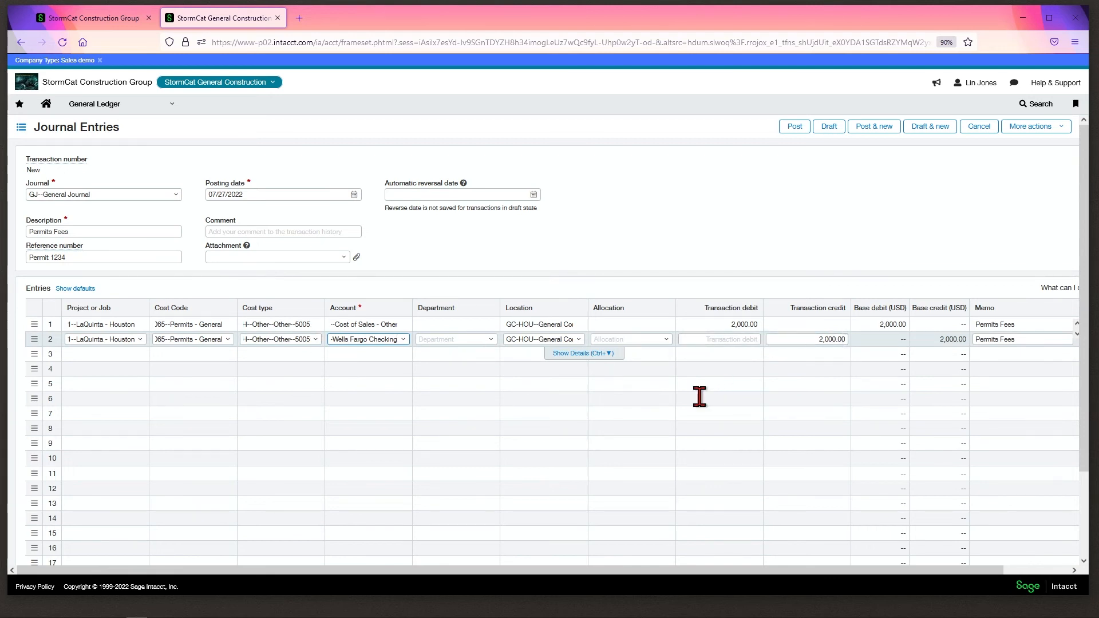
pyautogui.moveTo(757, 315)
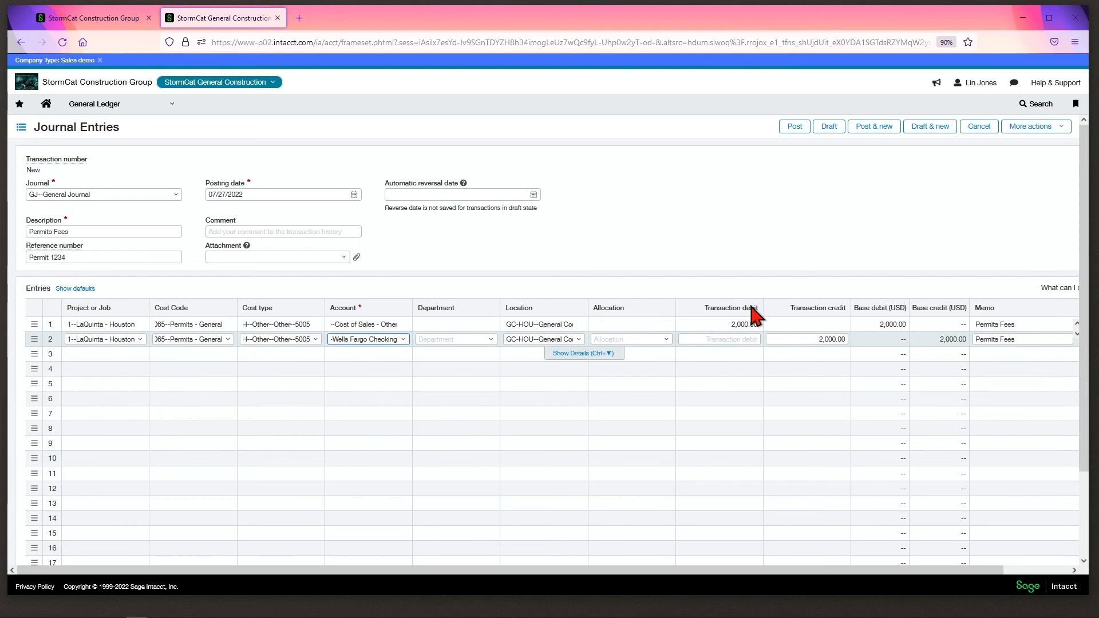
pyautogui.scroll(-3)
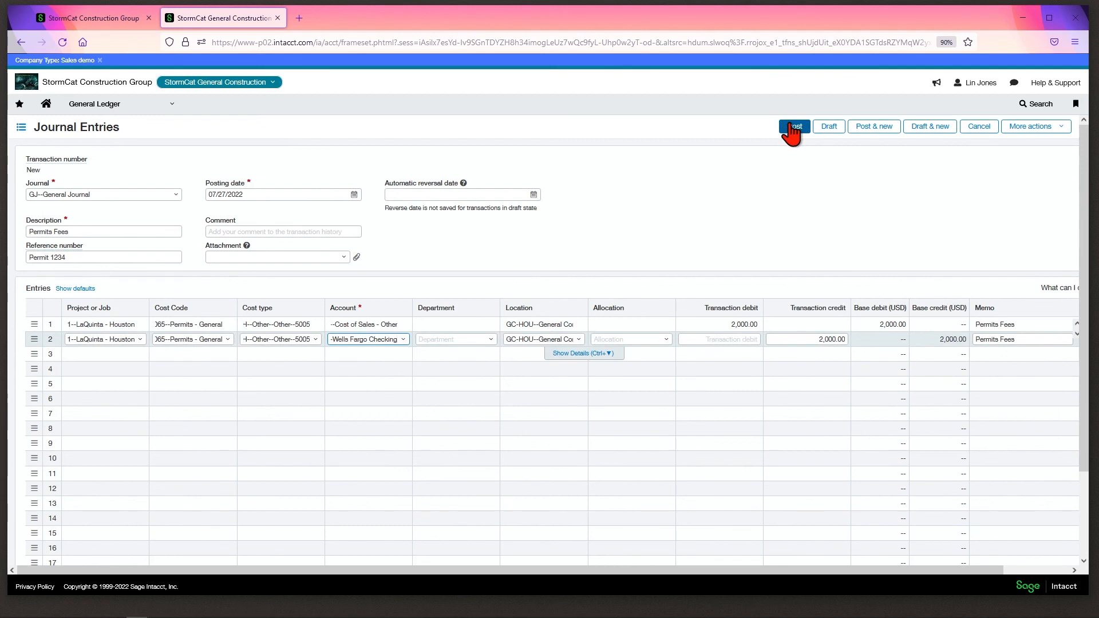
pyautogui.click(794, 126)
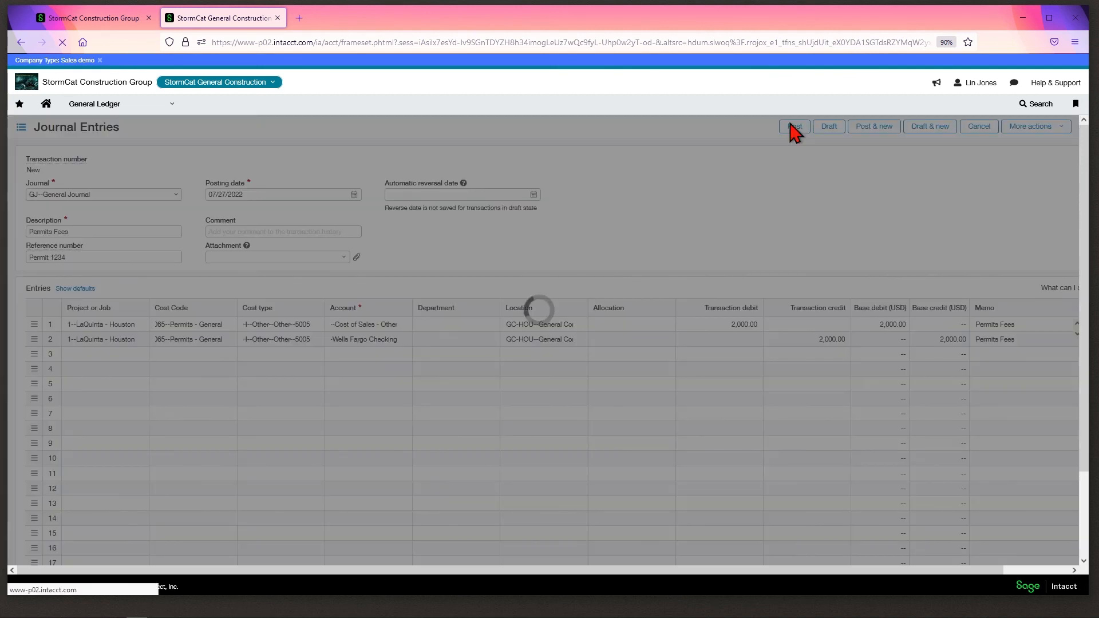